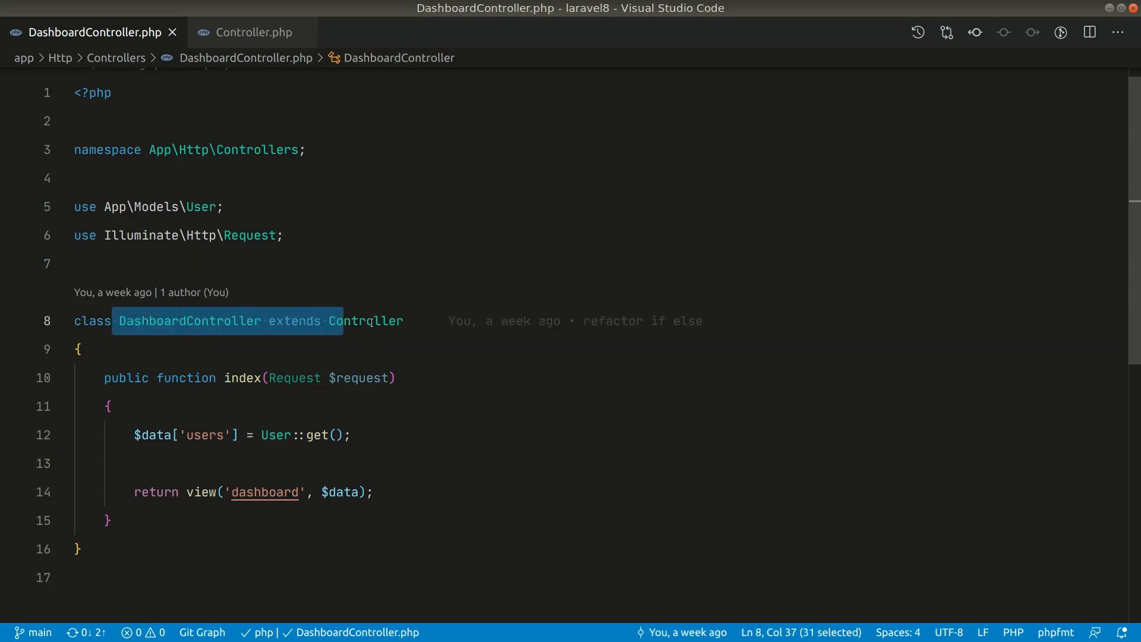
Remove the 'extends Controller' clause so DashboardController becomes a plain class.
double_click(366, 320)
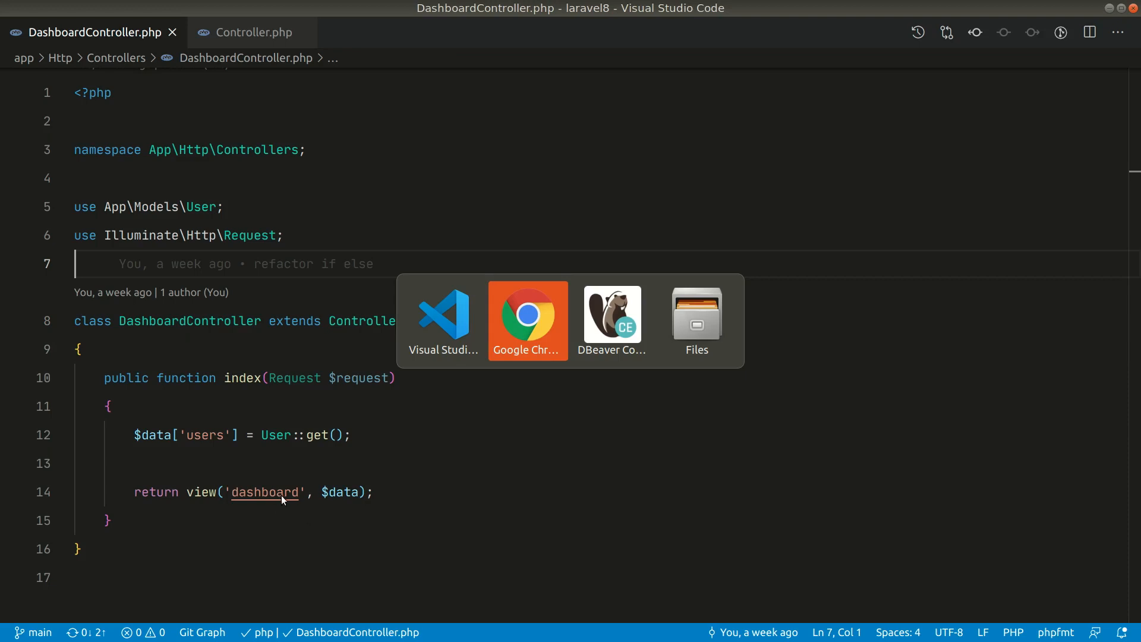
left_click(527, 320)
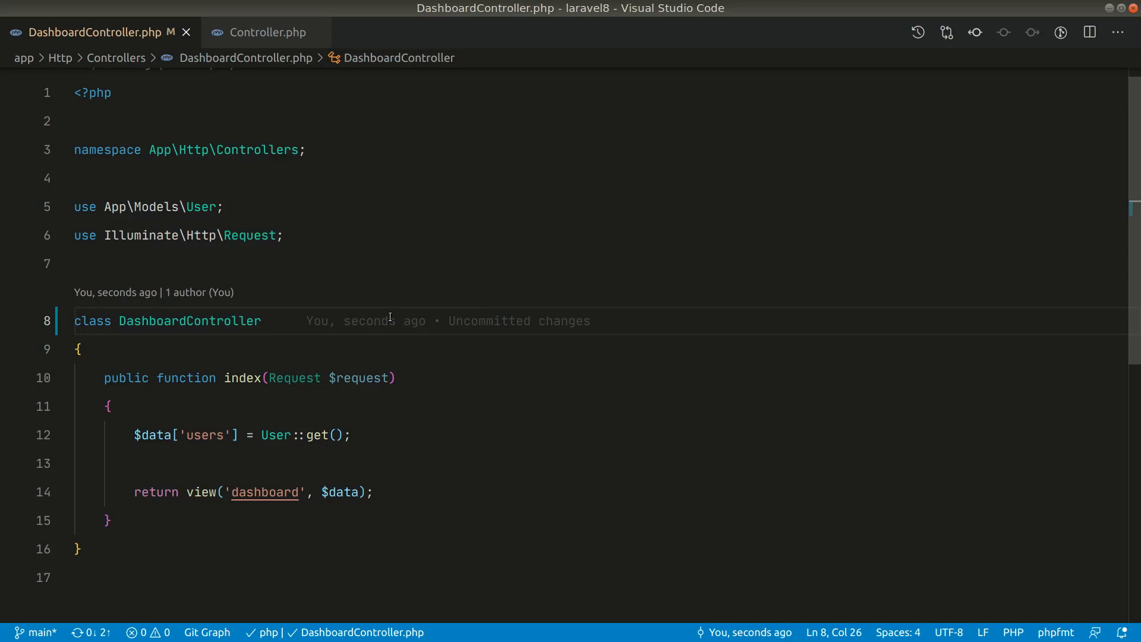
Restore 'extends Controller' after the DashboardController class name.
type("extends Controller")
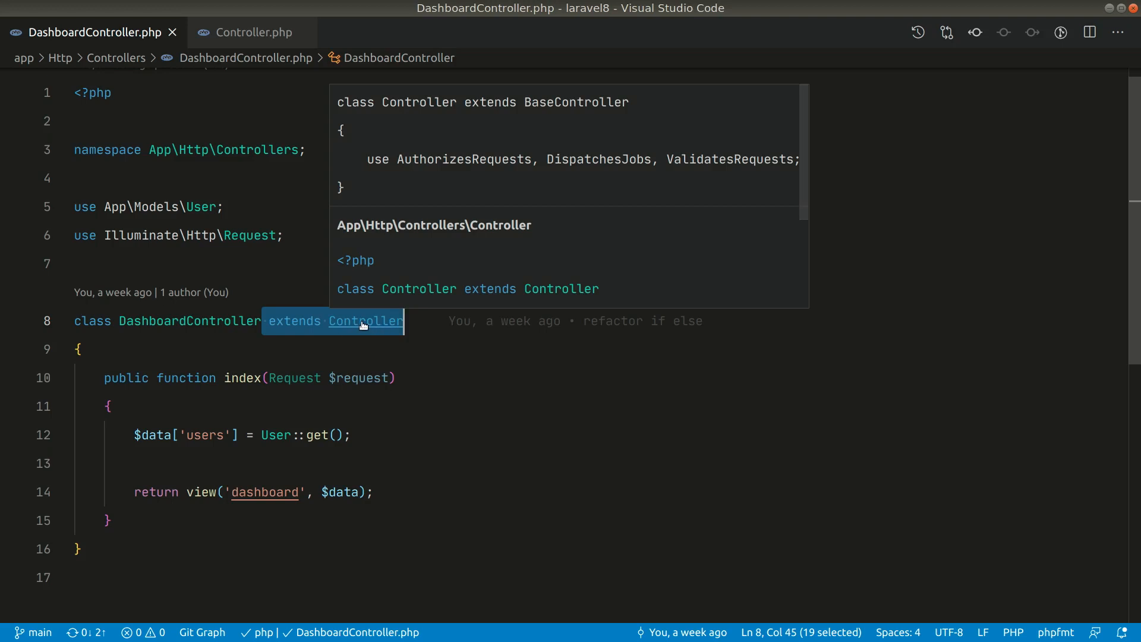
Jump into Controller.php and from its use line into the ValidatesRequests trait source.
left_click(366, 321)
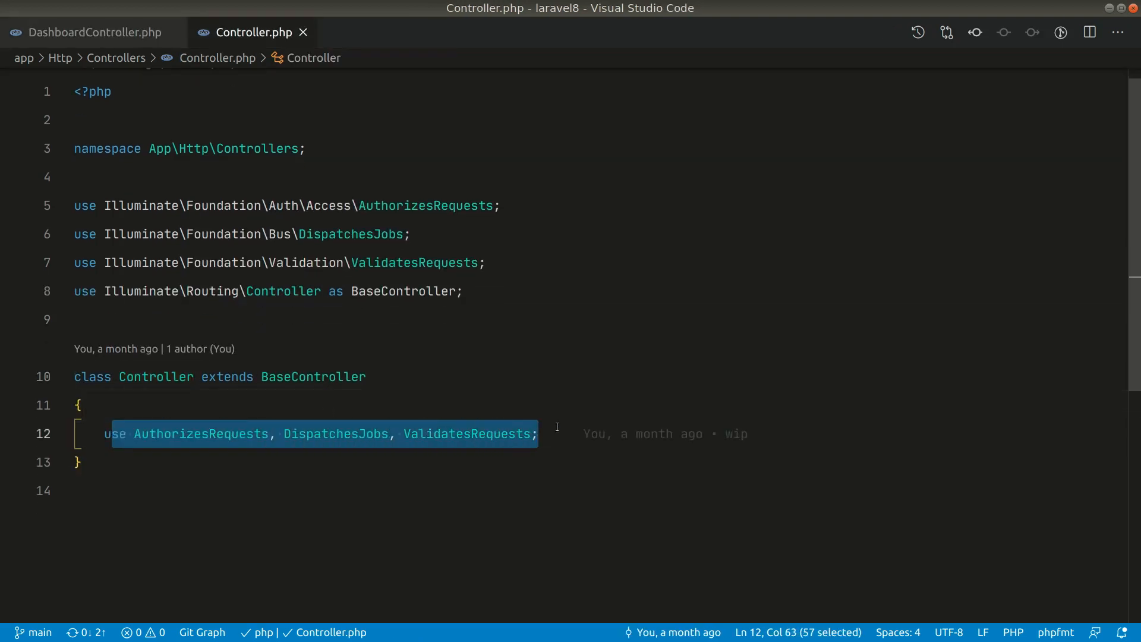
scroll("down", 3)
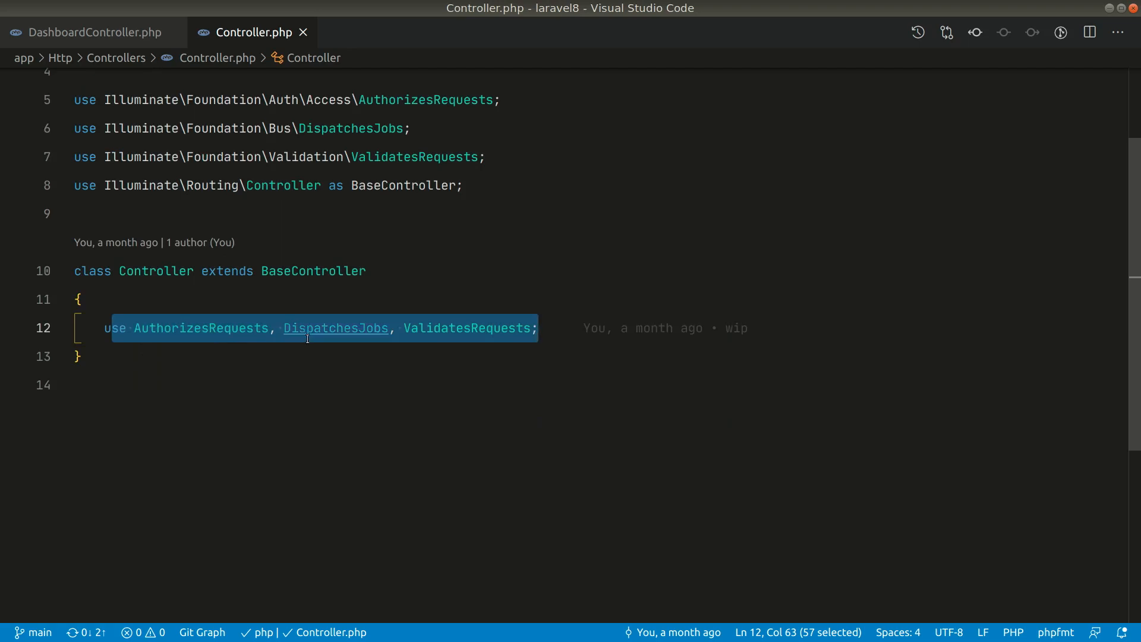
mouse_move(467, 328)
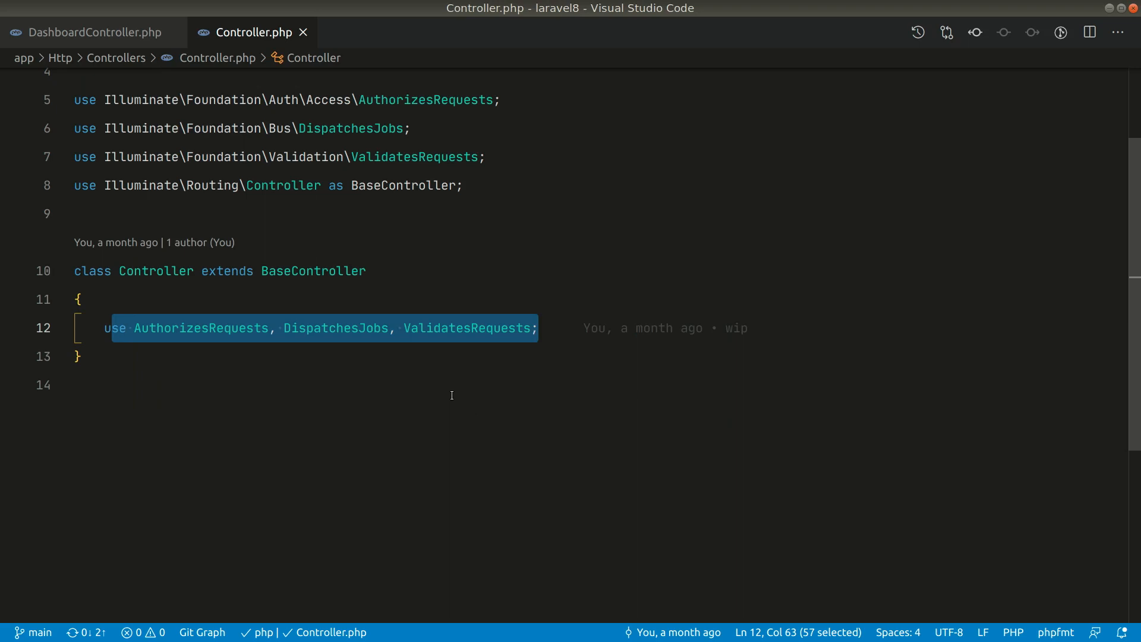
mouse_move(466, 328)
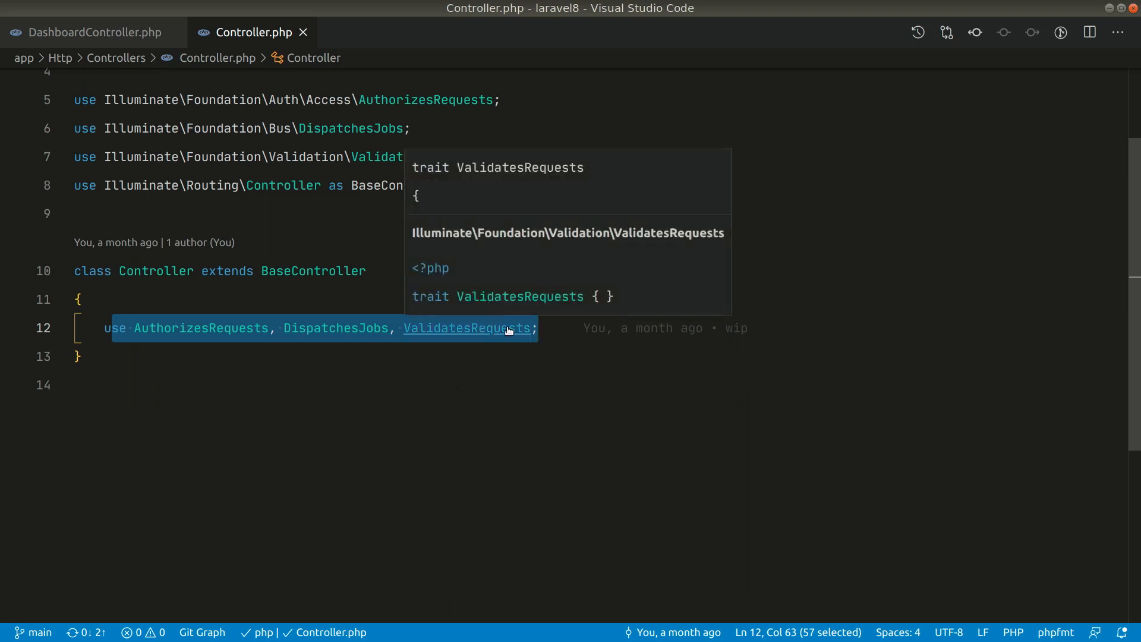
left_click(466, 328)
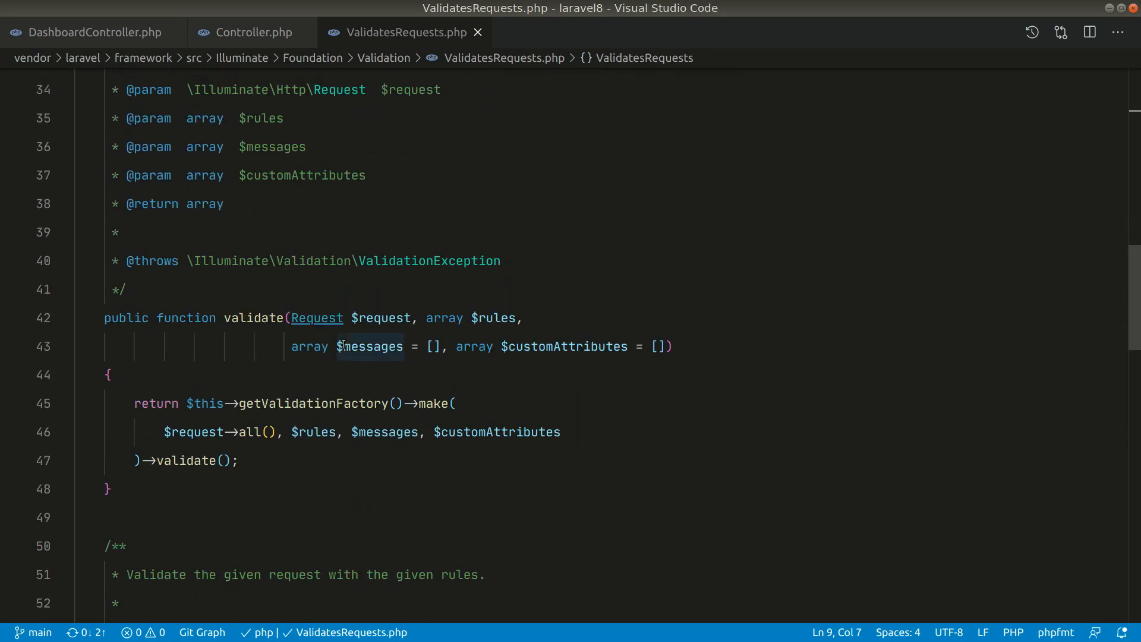
Begin index() in DashboardController with a $this->validate() call chosen from autocomplete.
left_click(89, 32)
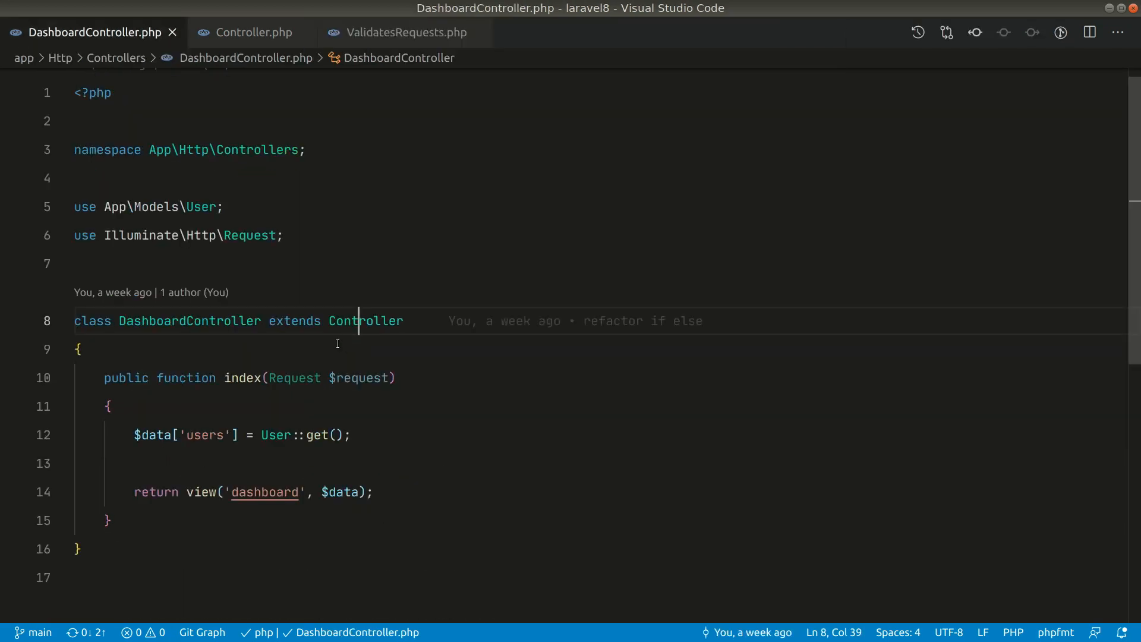
key("Enter")
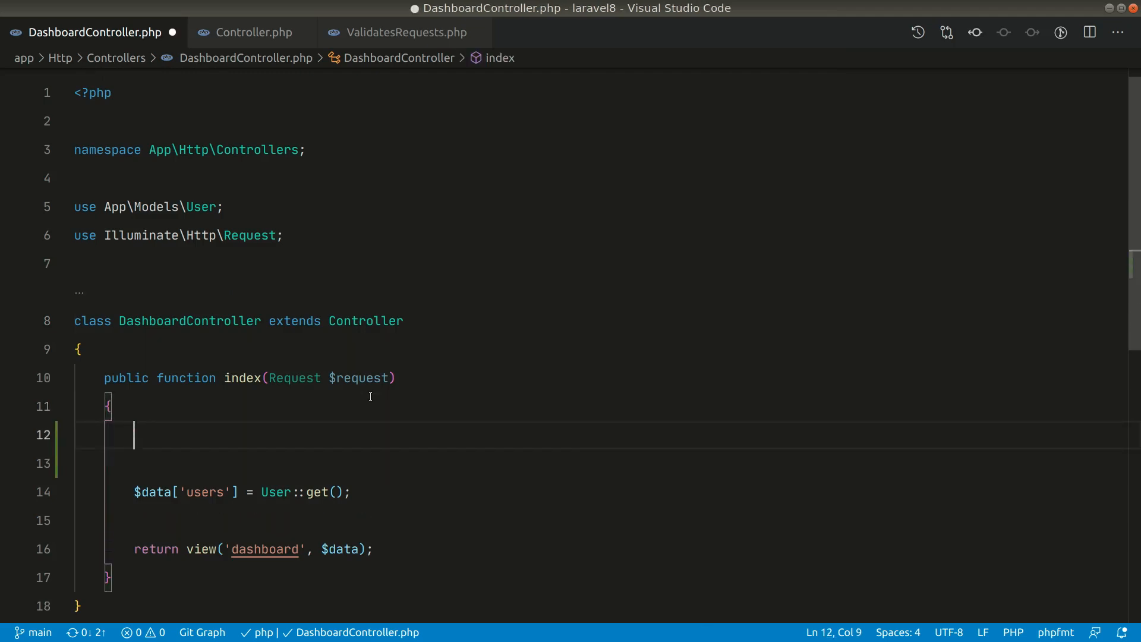
type("$this->")
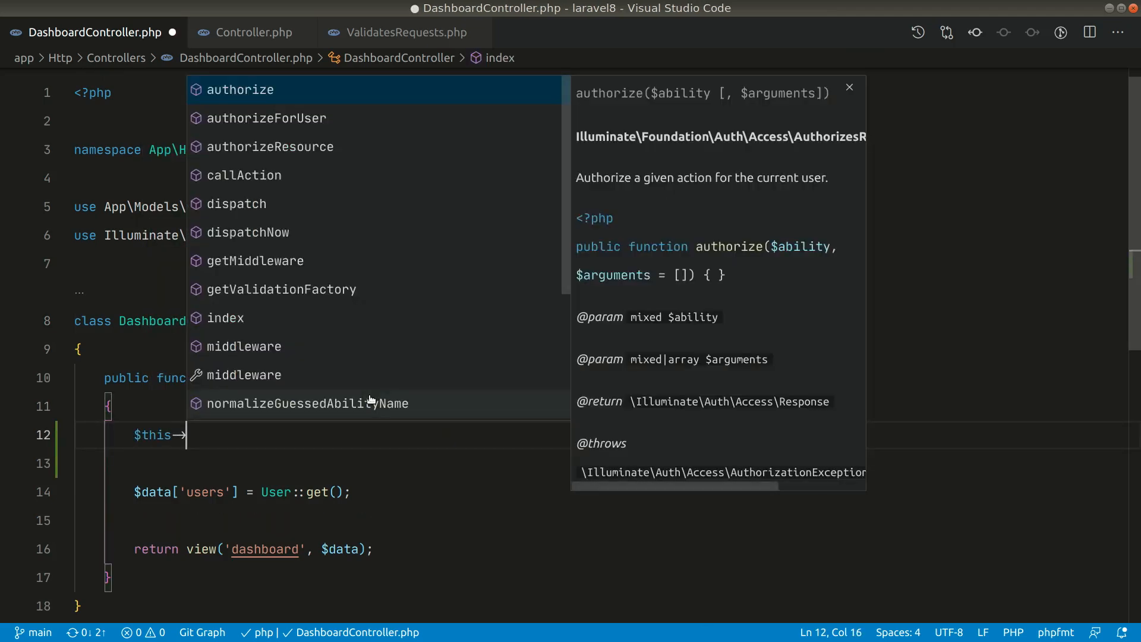
type("validate();")
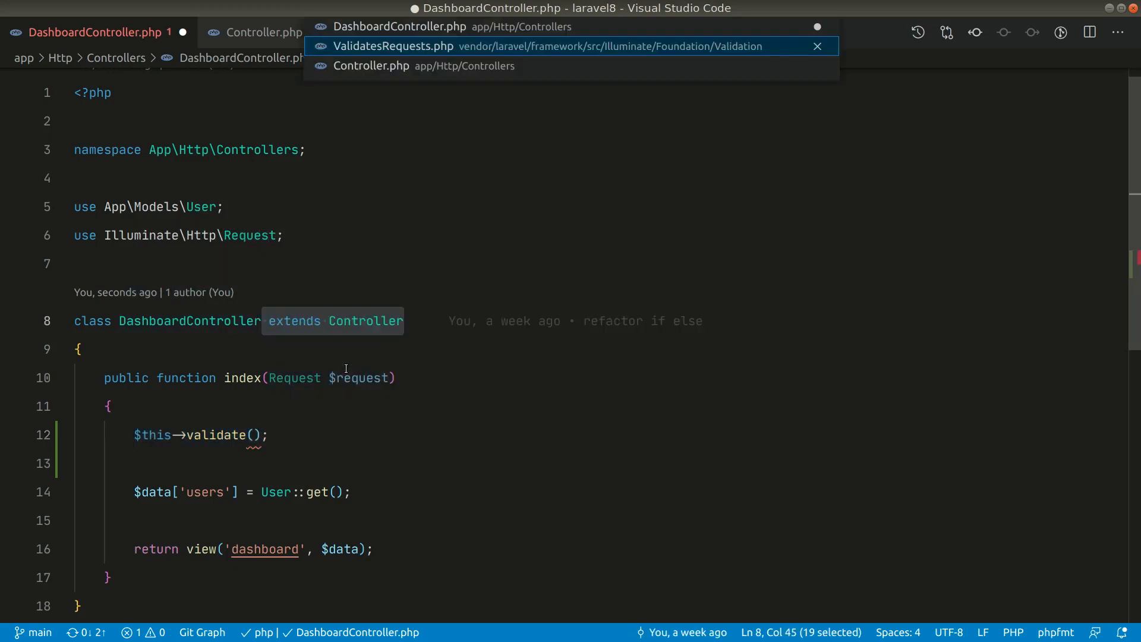
Swap the call for a commented-out $this->dispatch(); line plus a Job::dispatch() call.
left_click(371, 65)
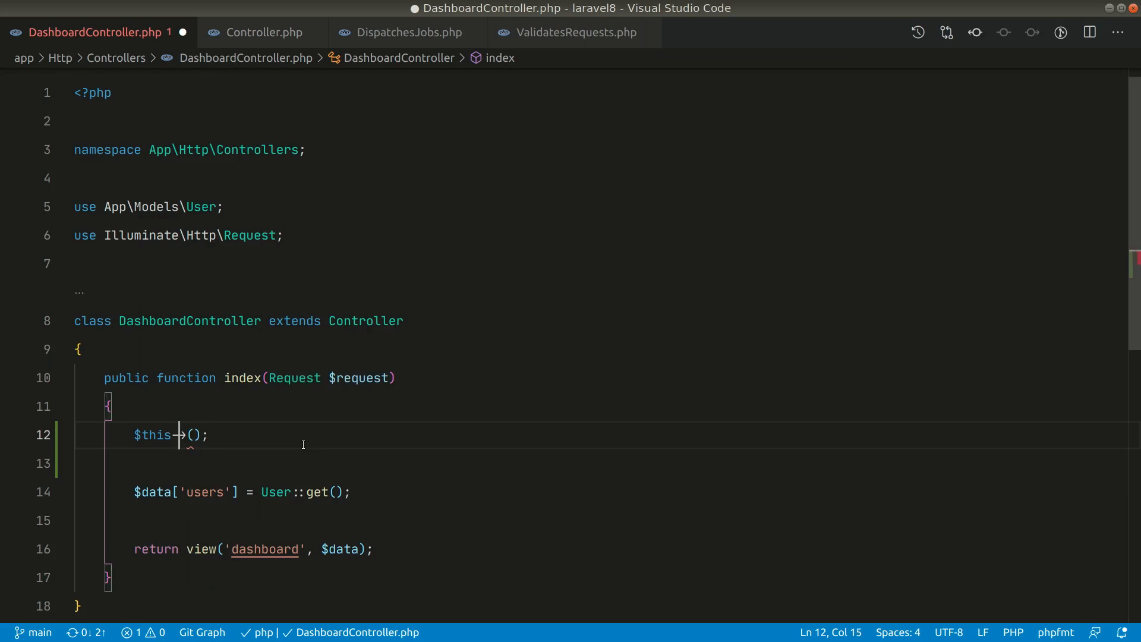
type("dispatch")
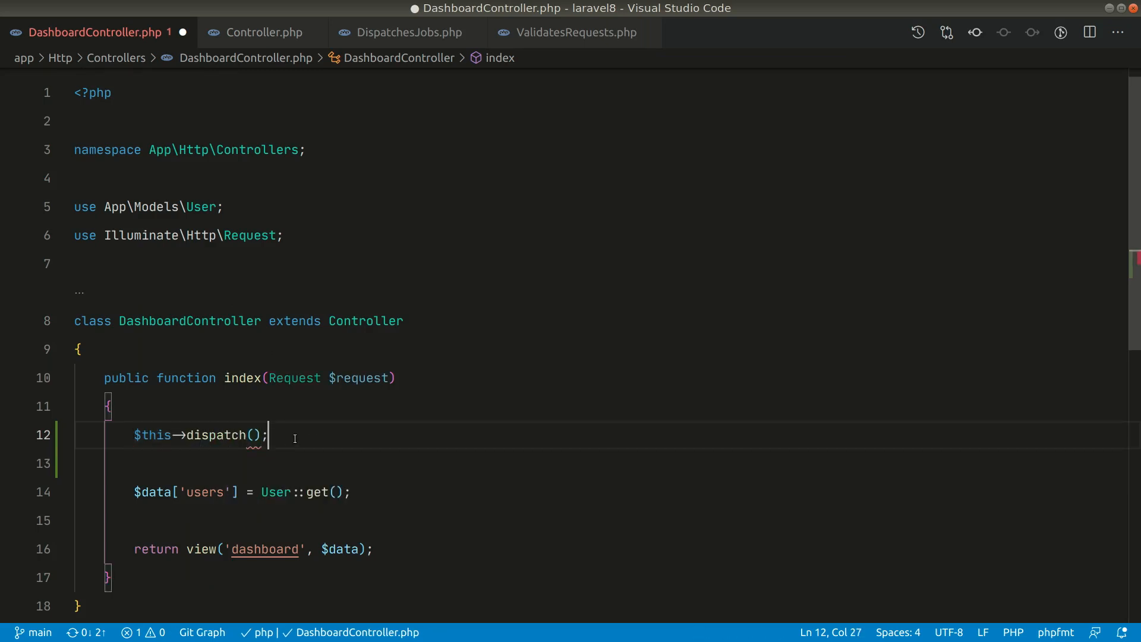
type("Job")
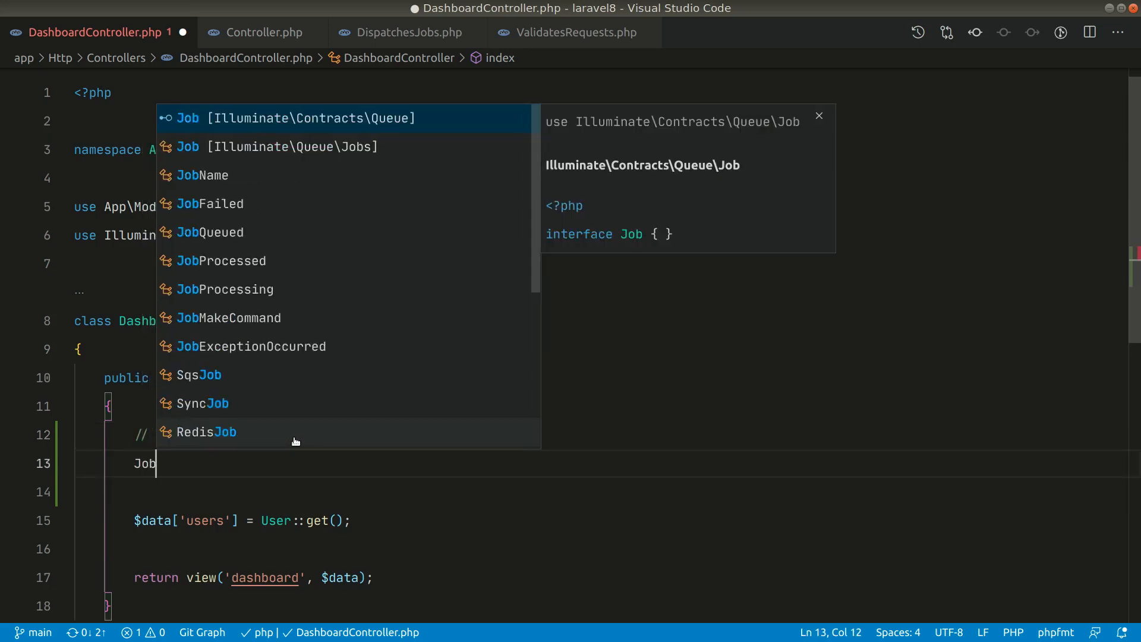
type("::disa")
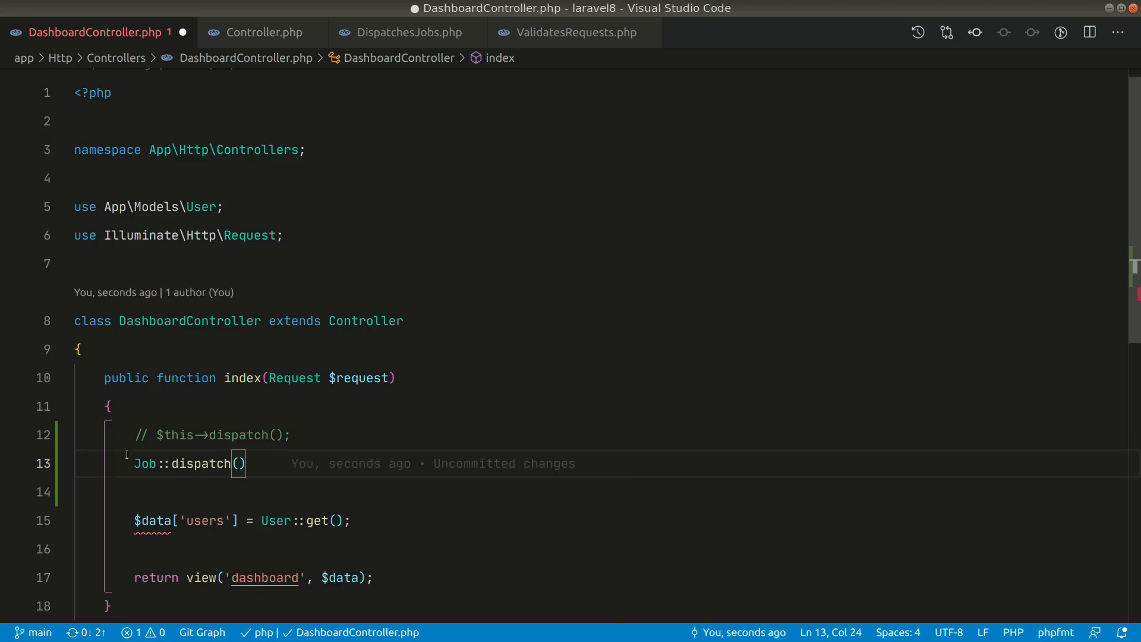
left_click_drag(135, 464, 246, 463)
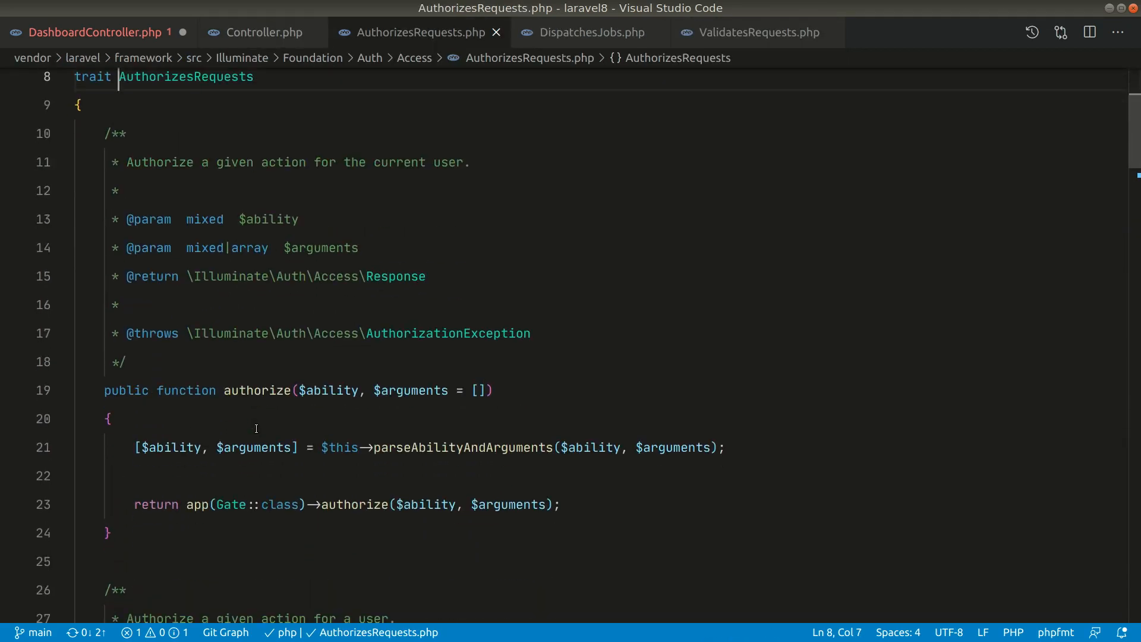
Browse authorize and authorizeForUser in AuthorizesRequests, then refocus DashboardController.php.
scroll("down", 3)
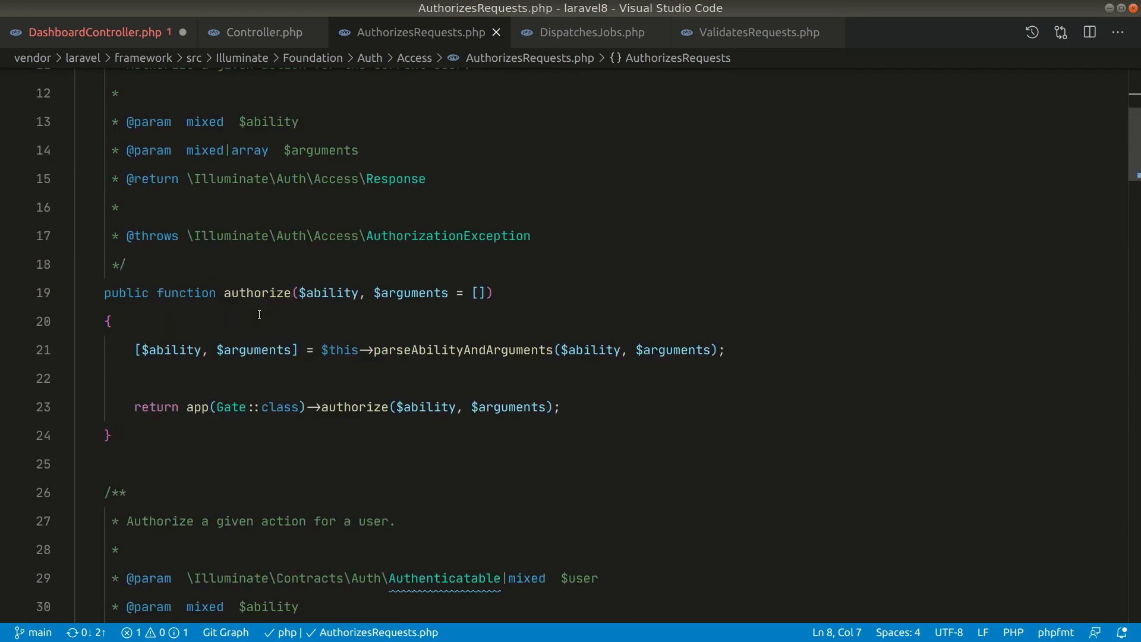
scroll("down", 3)
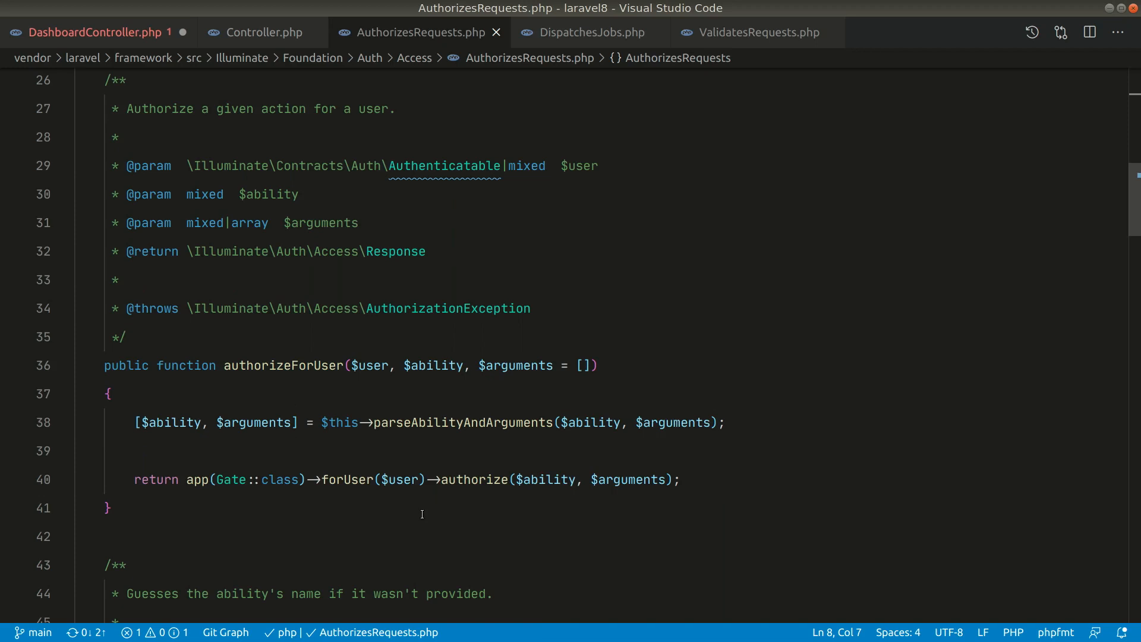
mouse_move(447, 308)
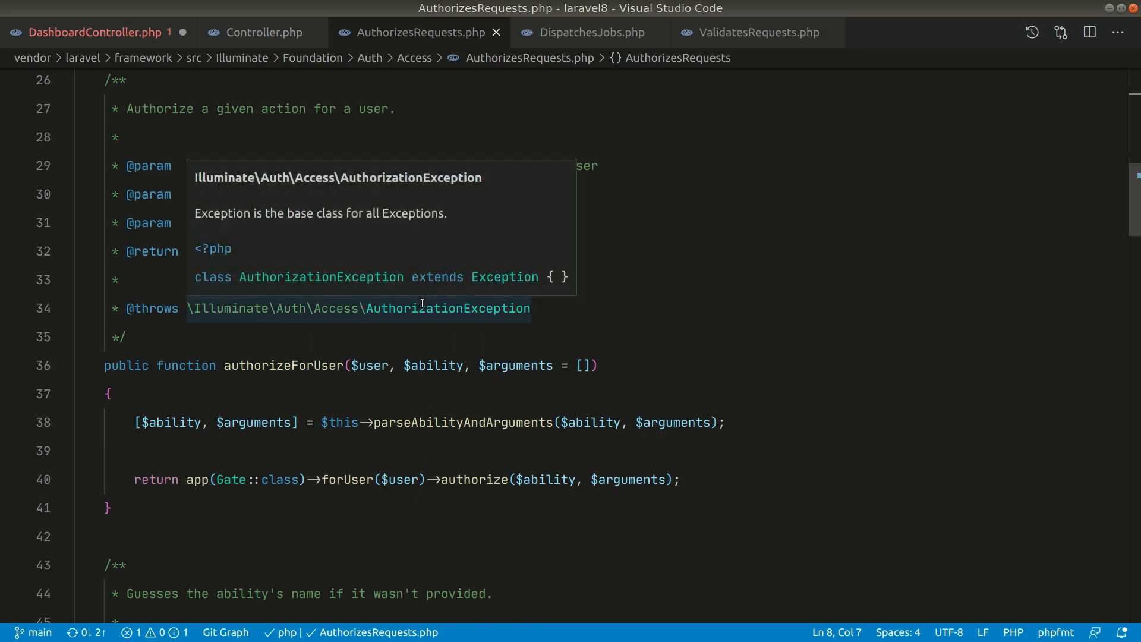
left_click(95, 32)
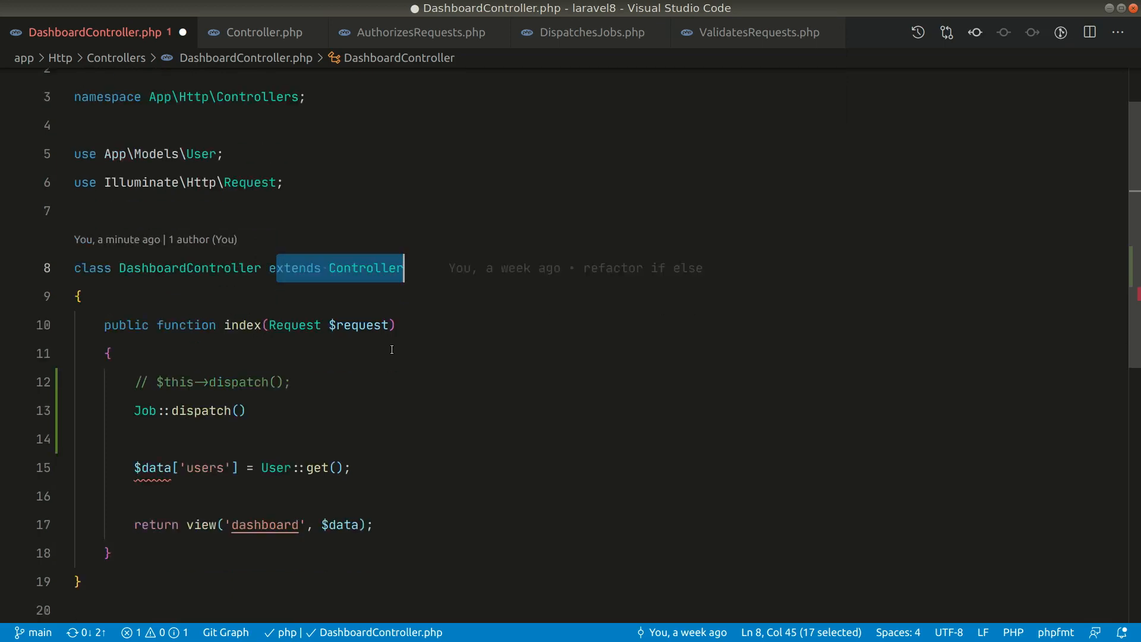